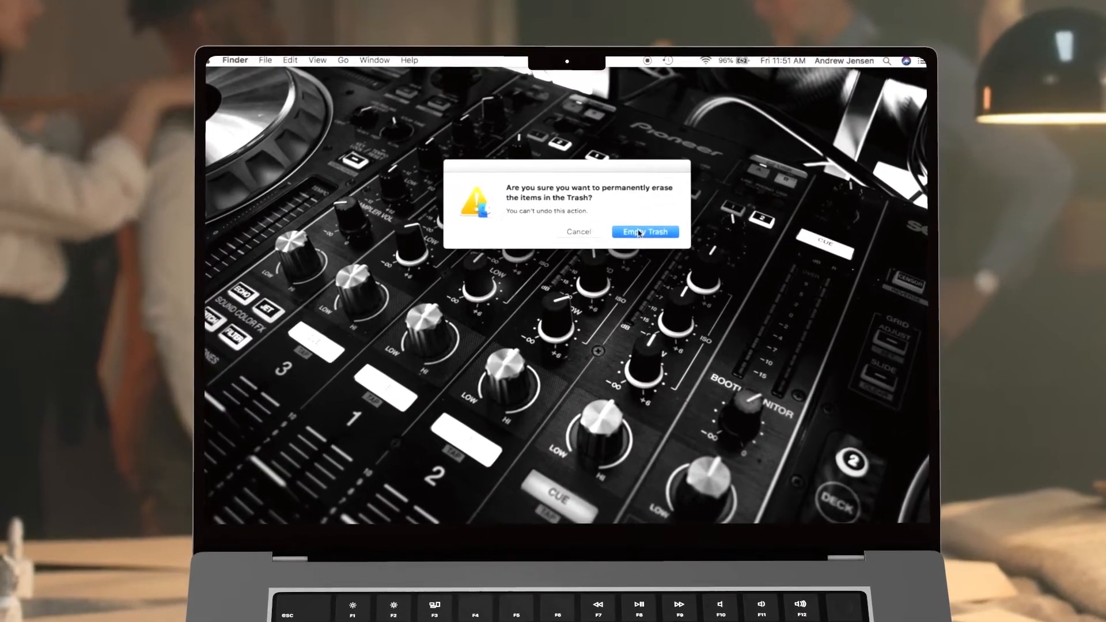
Step: Confirm Empty Trash to permanently delete all items in the Trash
{"action": "left_click", "coordinate": [643, 232]}
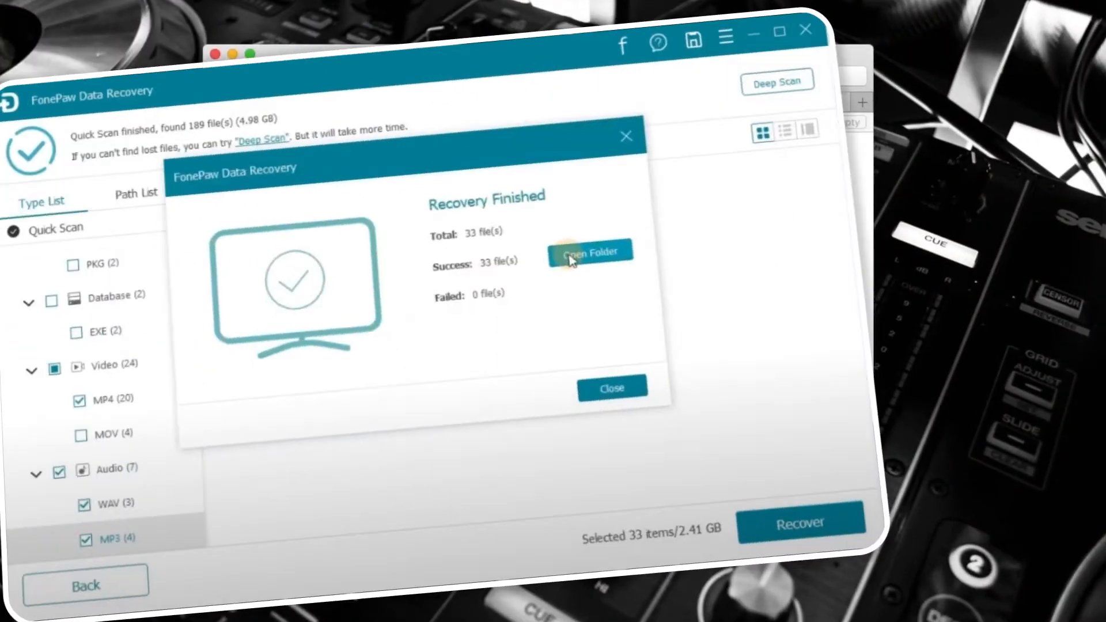
Step: Dismiss the Recovery Finished dialog reporting 33 recovered files
{"action": "left_click", "coordinate": [589, 251]}
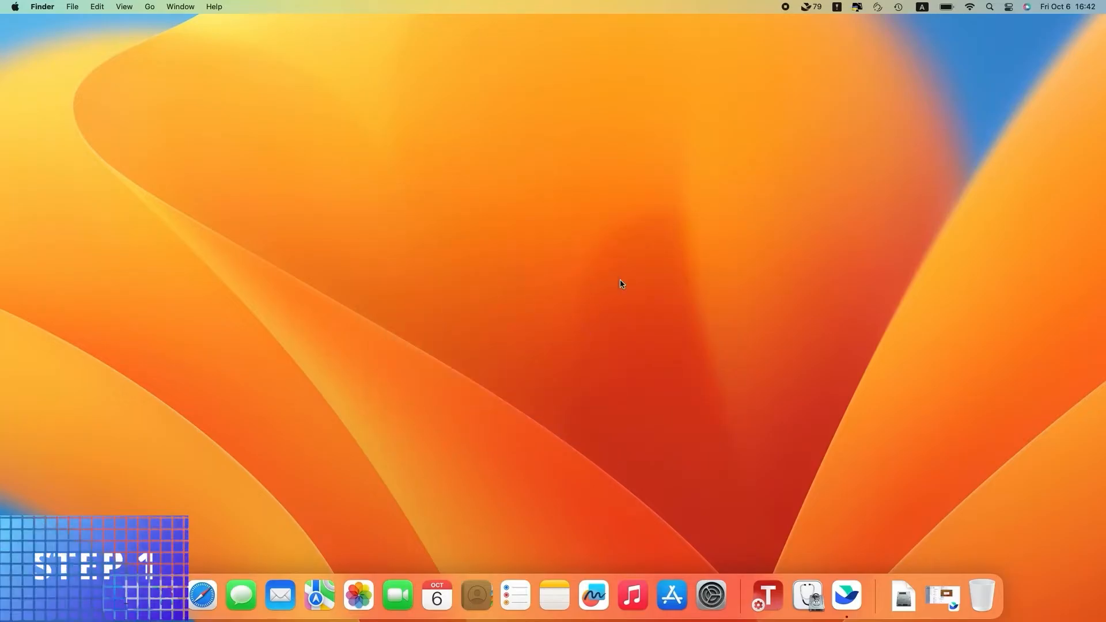
{"action": "type", "text": "time Machine"}
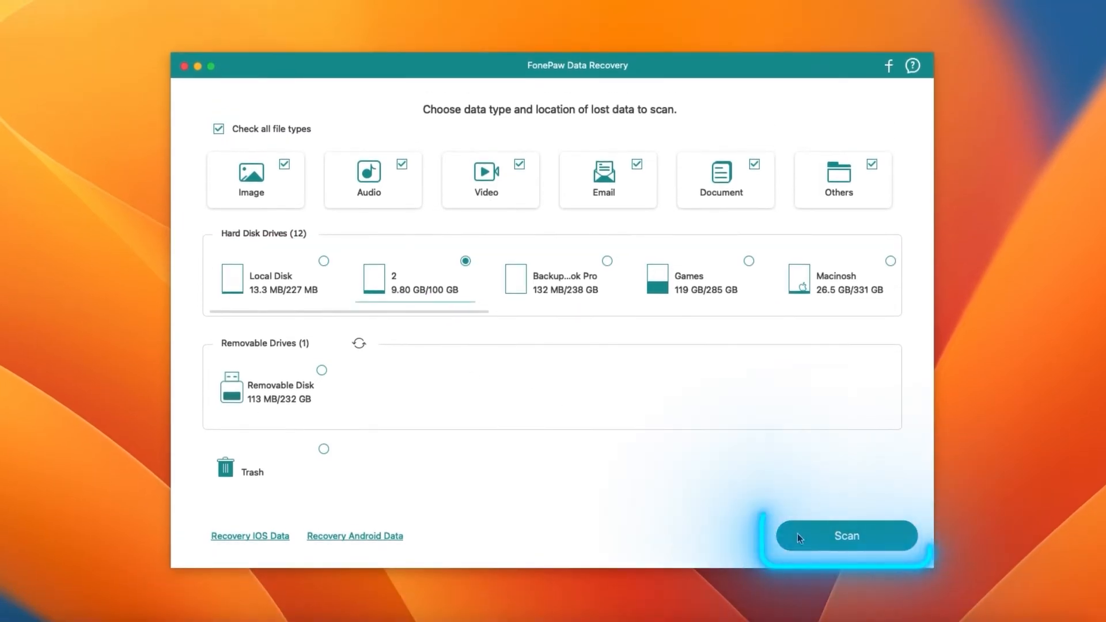
Step: Start the quick scan of drive 2 for all file types
{"action": "left_click", "coordinate": [846, 537]}
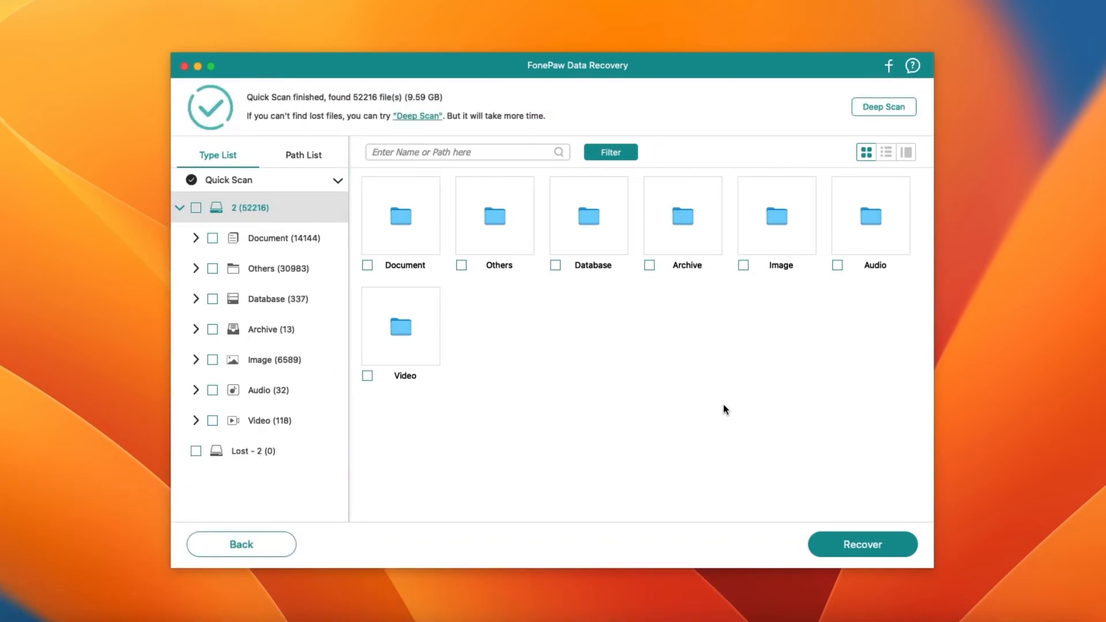
{"action": "mouse_move", "coordinate": [392, 450]}
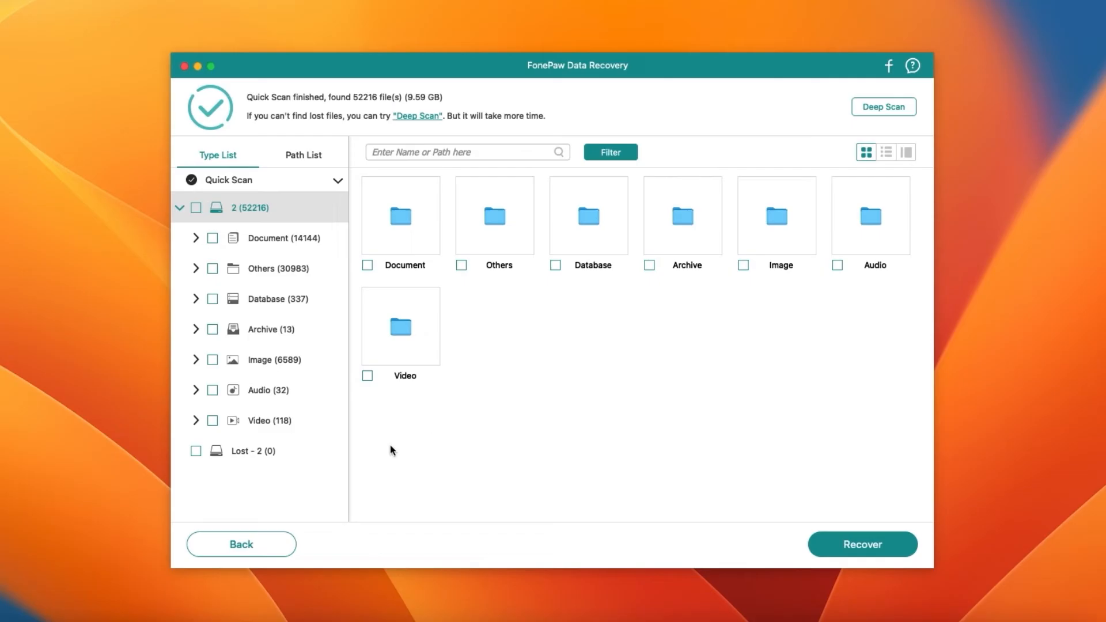
Step: Tick the first MOV video (2.23 MB) for recovery
{"action": "left_click", "coordinate": [267, 481]}
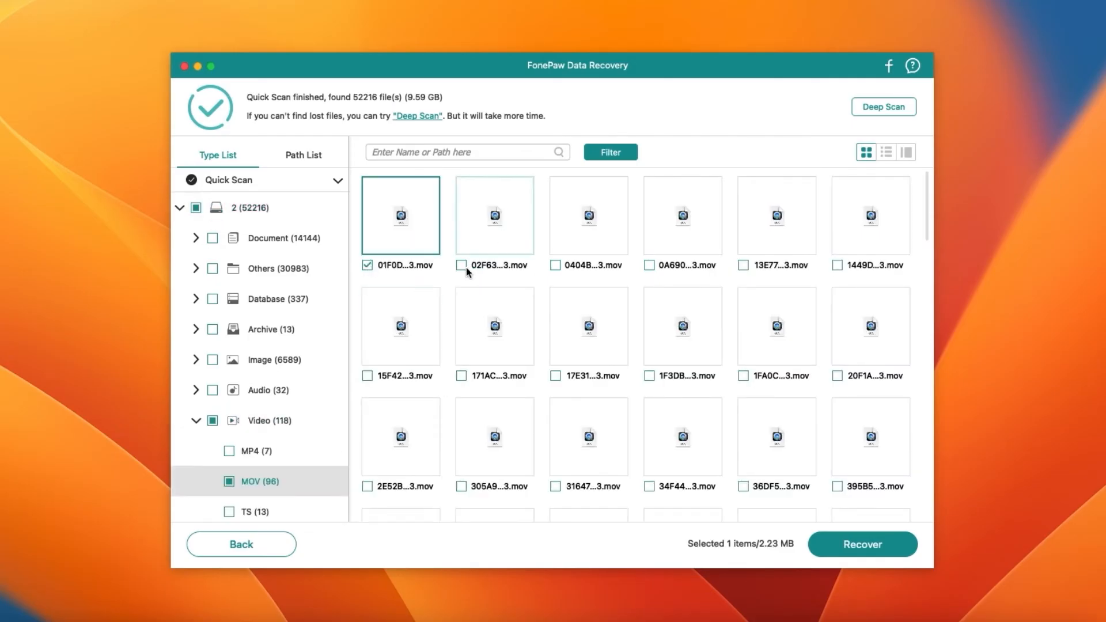